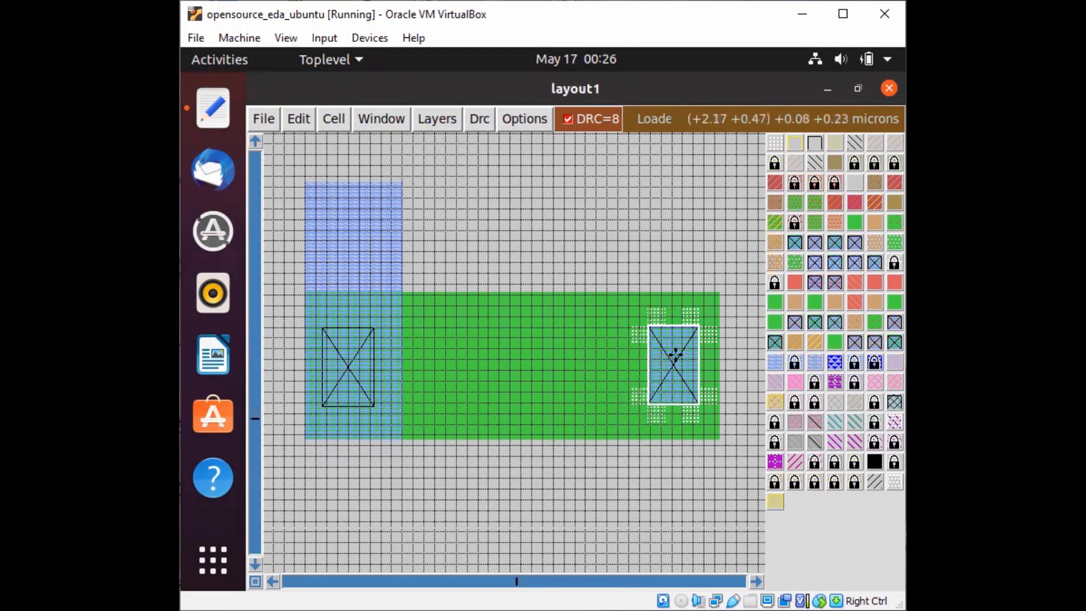
mouse_move(668, 399)
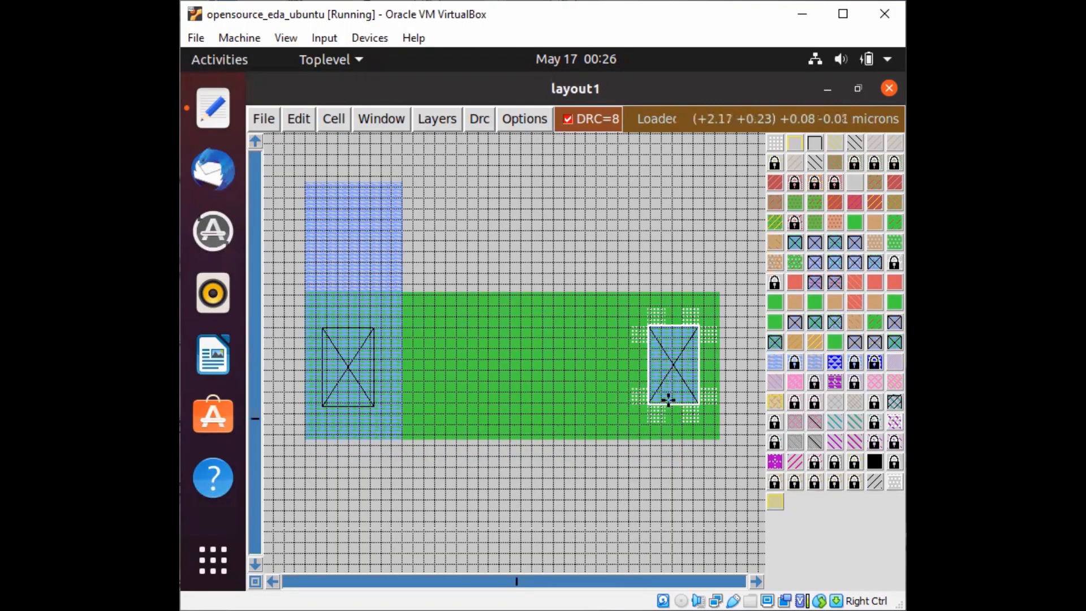
mouse_move(676, 419)
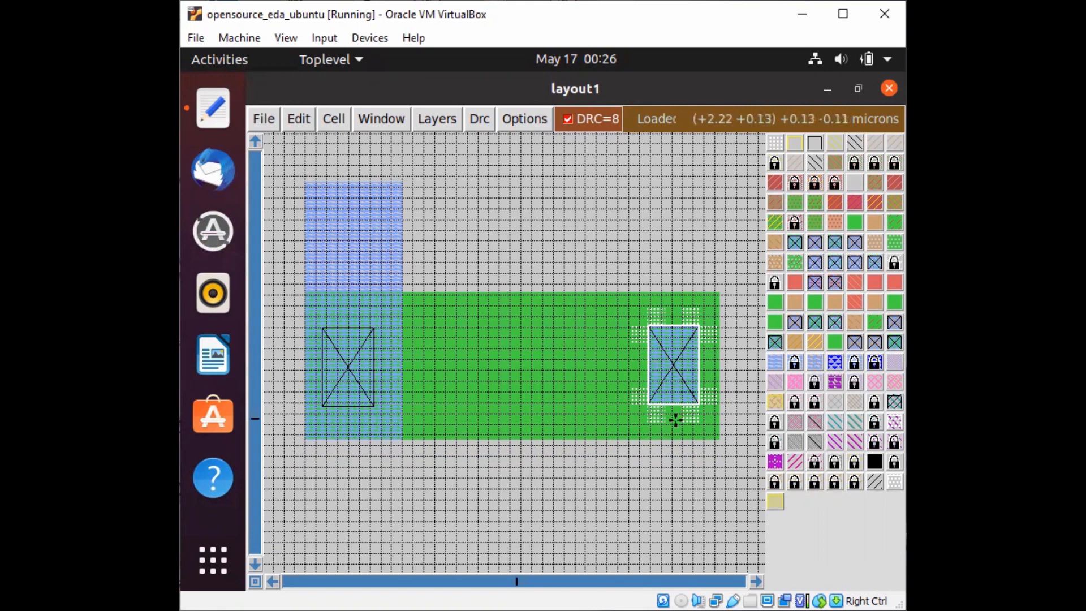
mouse_move(627, 371)
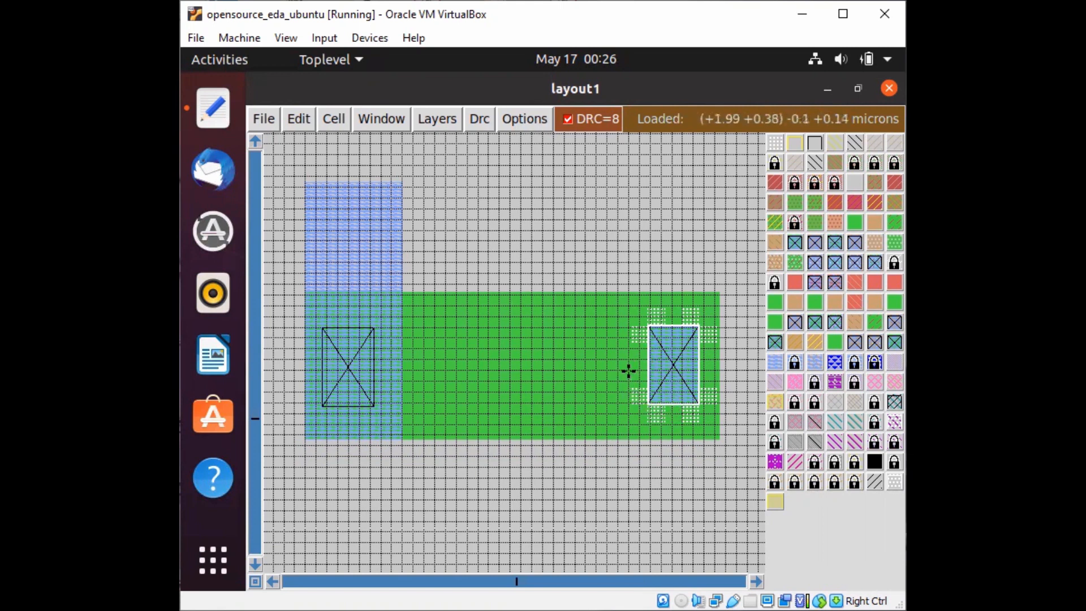
mouse_move(693, 333)
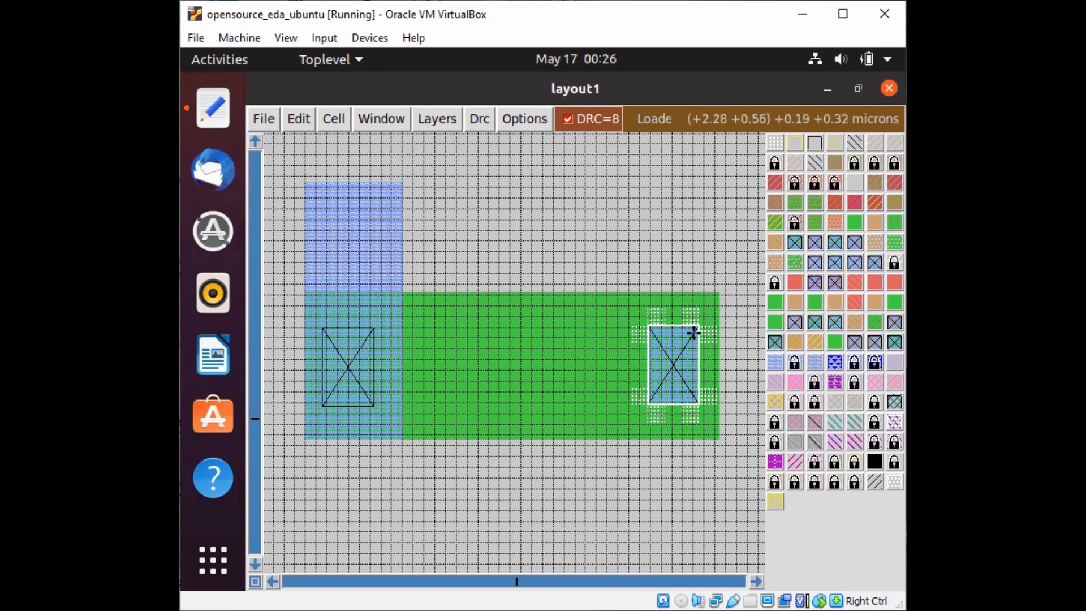
mouse_move(634, 443)
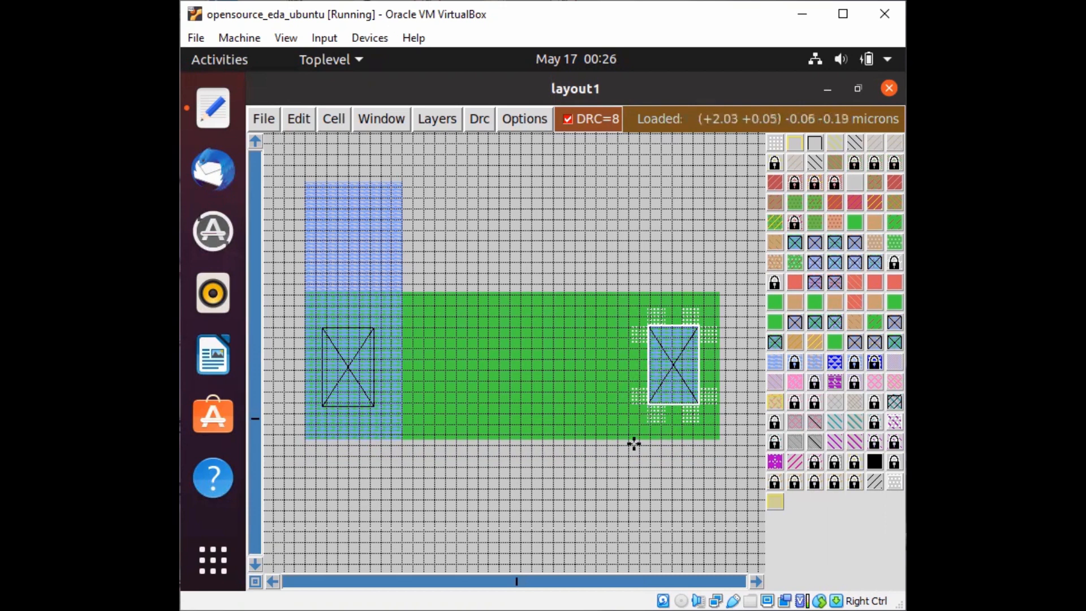
mouse_move(575, 312)
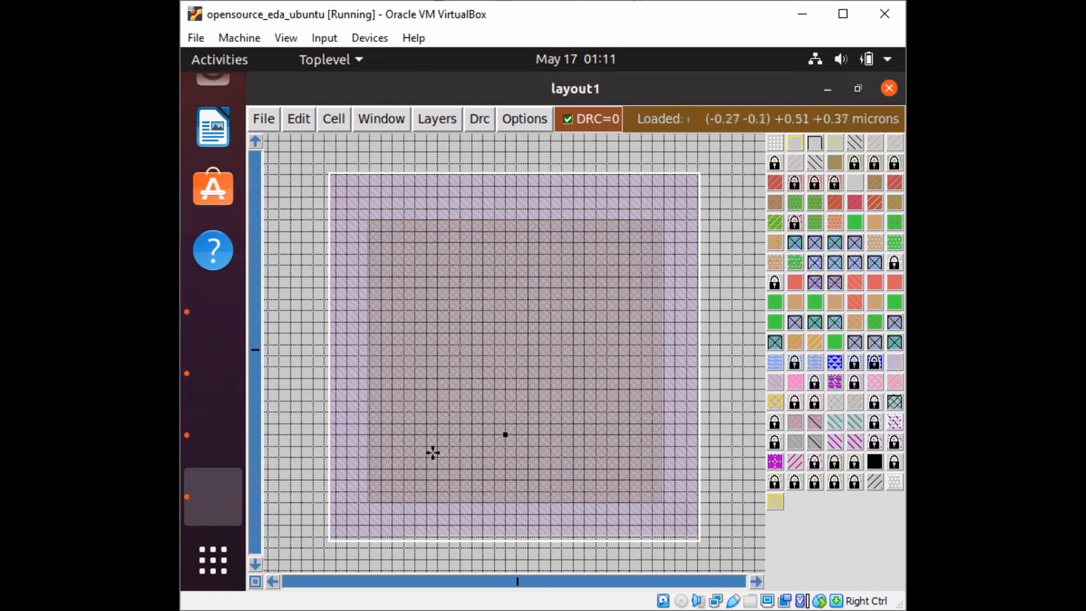
mouse_move(571, 466)
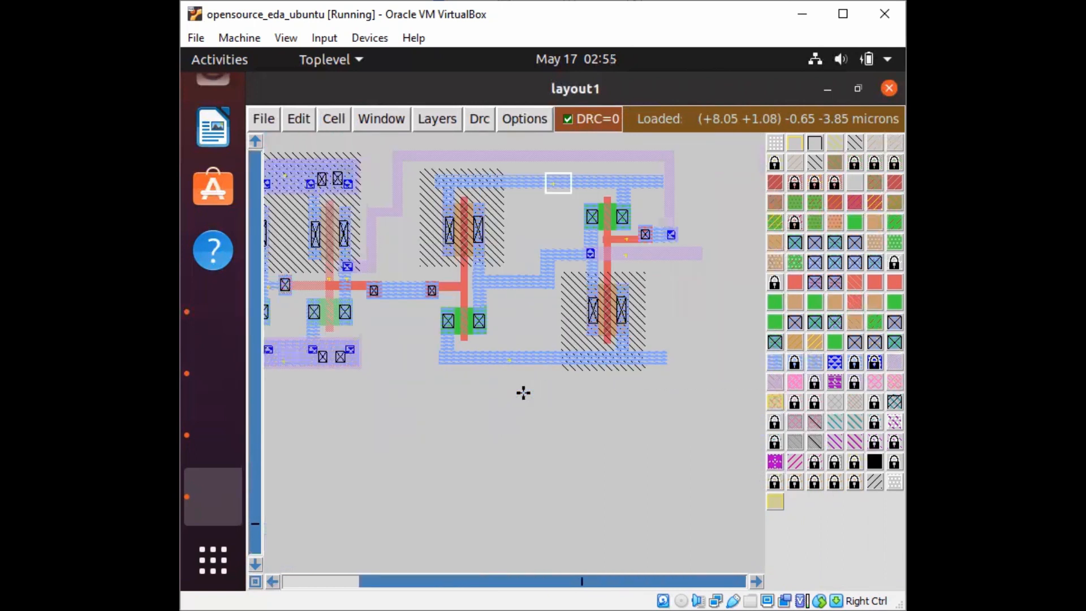
mouse_move(634, 239)
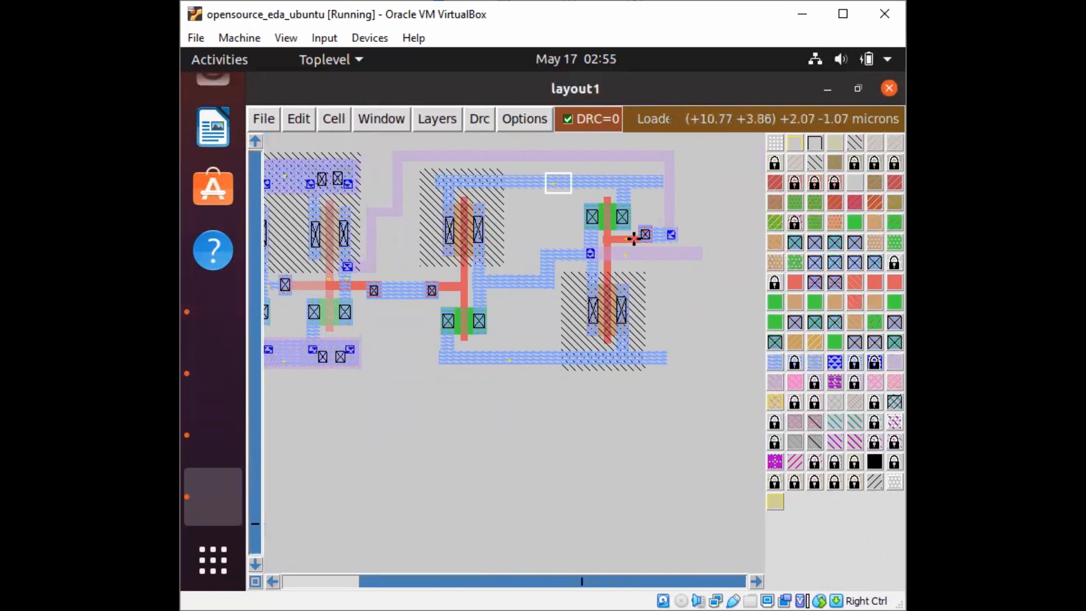
mouse_move(700, 257)
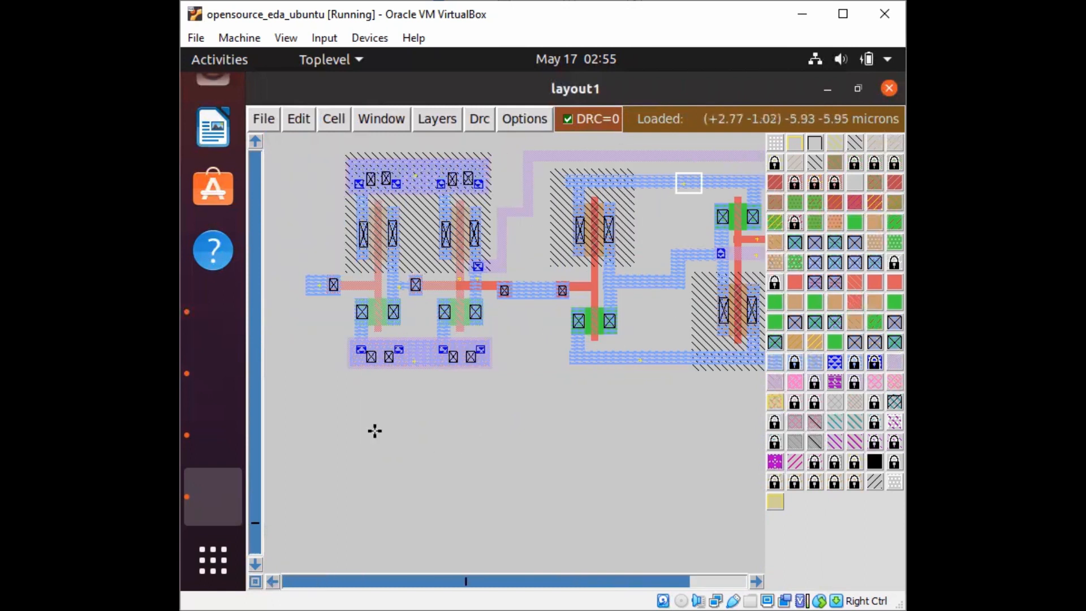
mouse_move(436, 378)
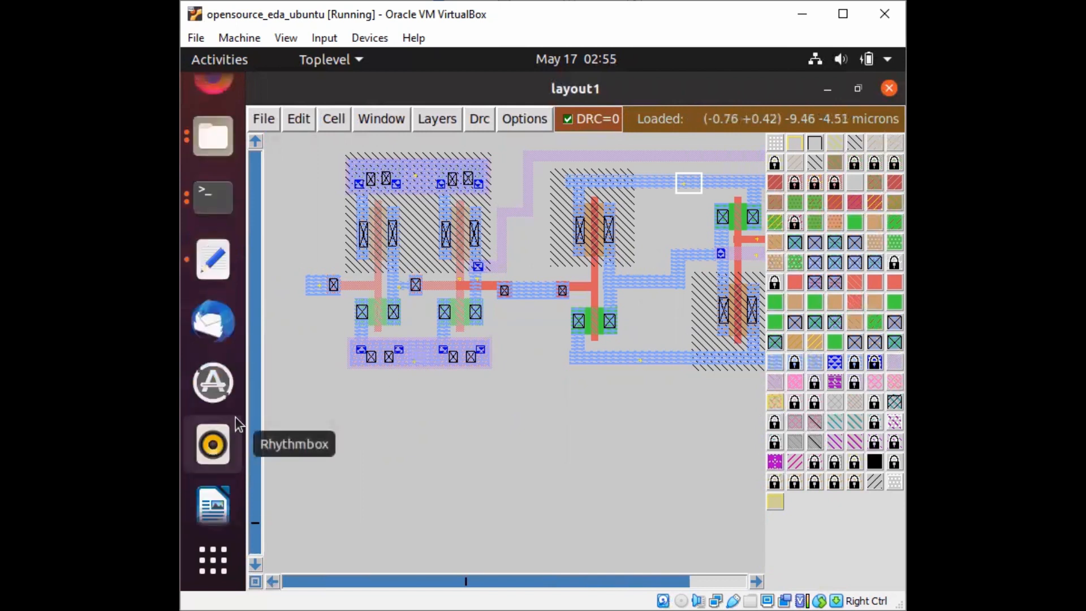
mouse_move(213, 196)
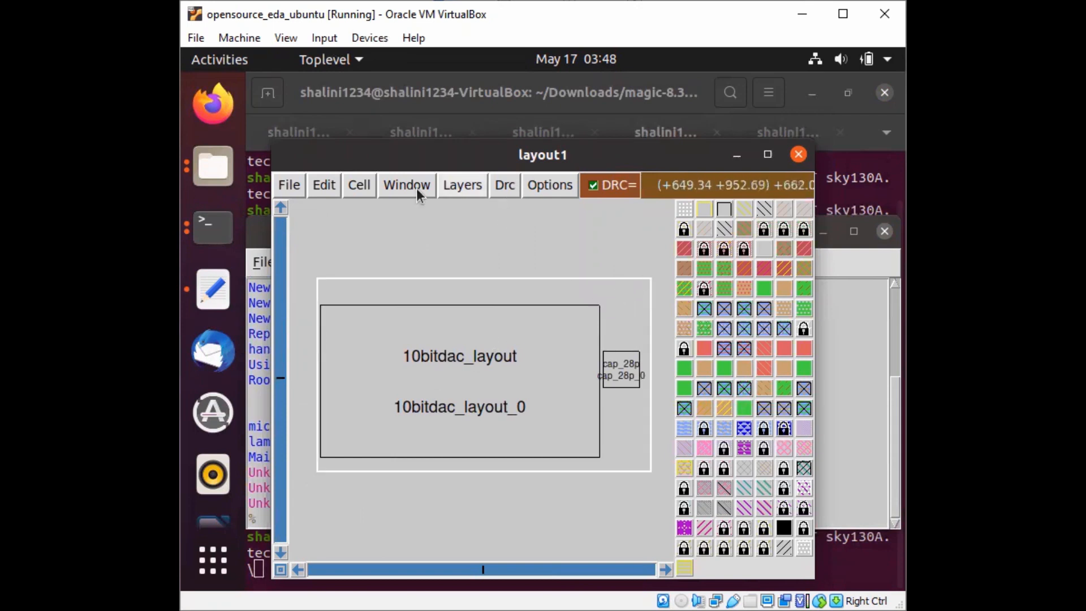
Expand the 10bitdac_layout and cap_28p instances to reveal their internal geometry
left_click(359, 185)
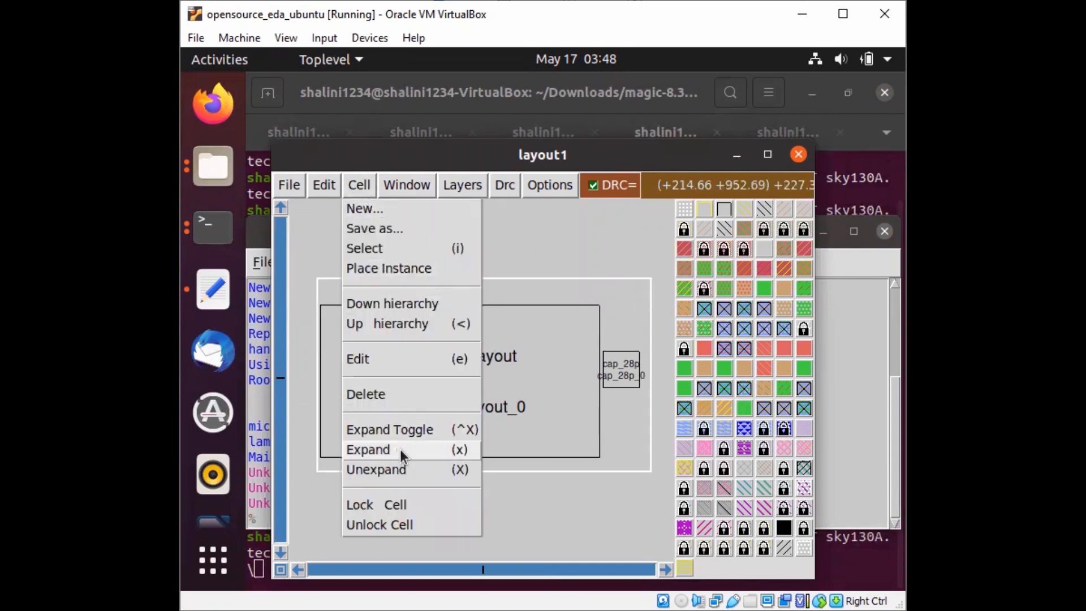
left_click(369, 449)
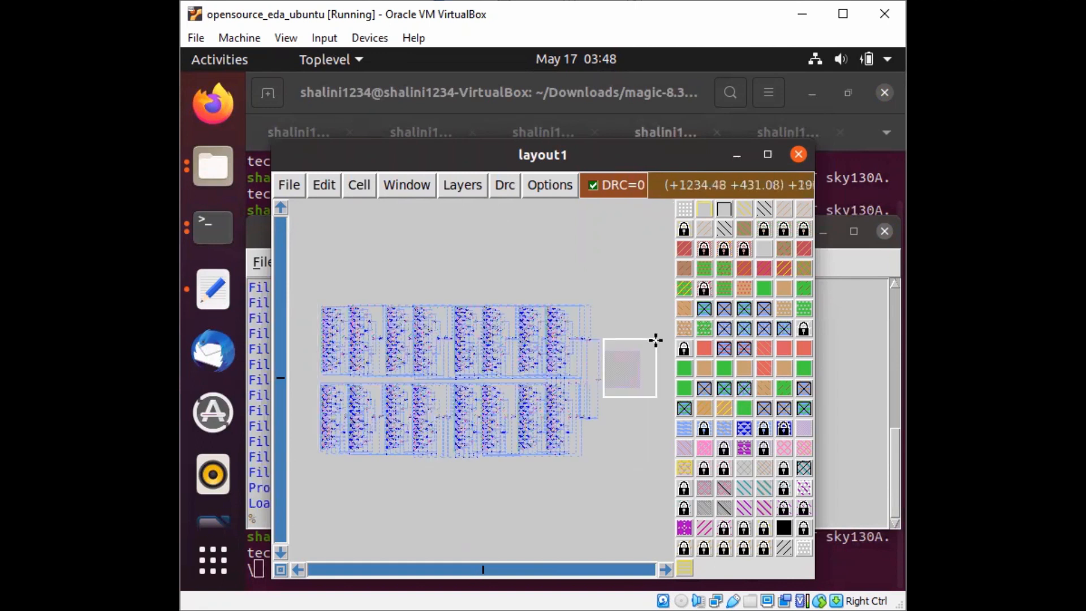